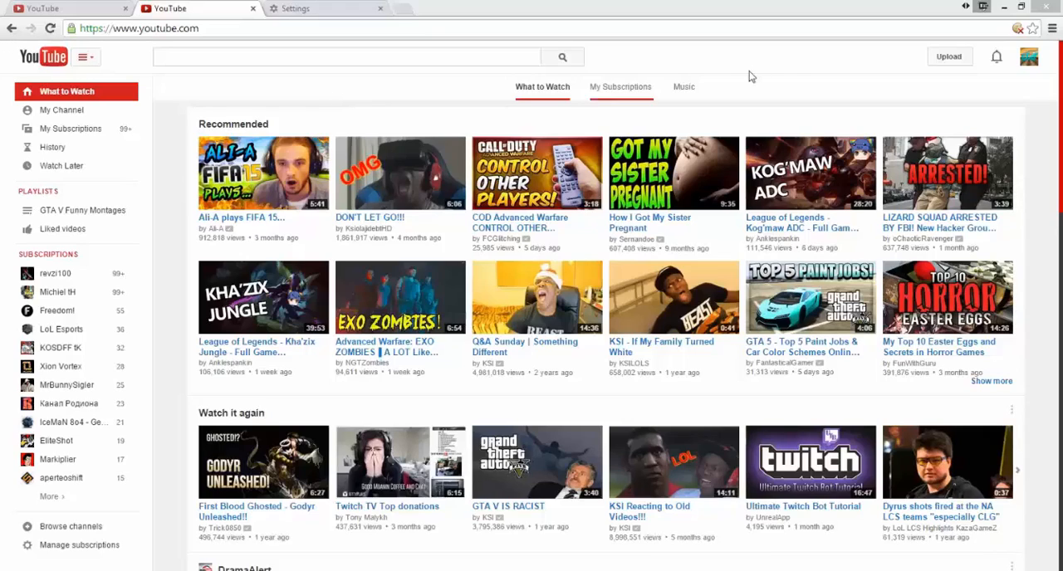
mouse_move(781, 68)
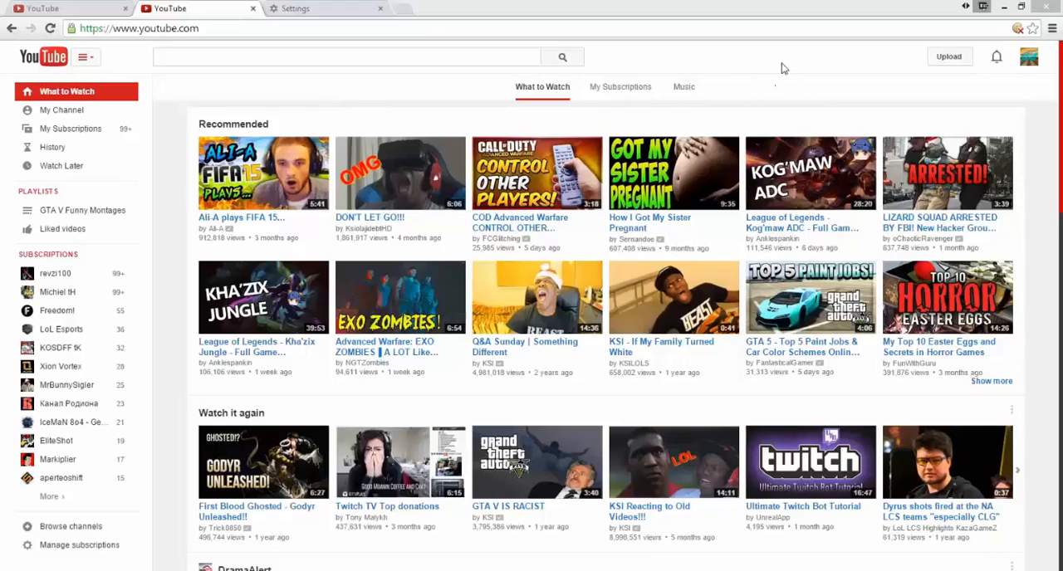
mouse_move(909, 72)
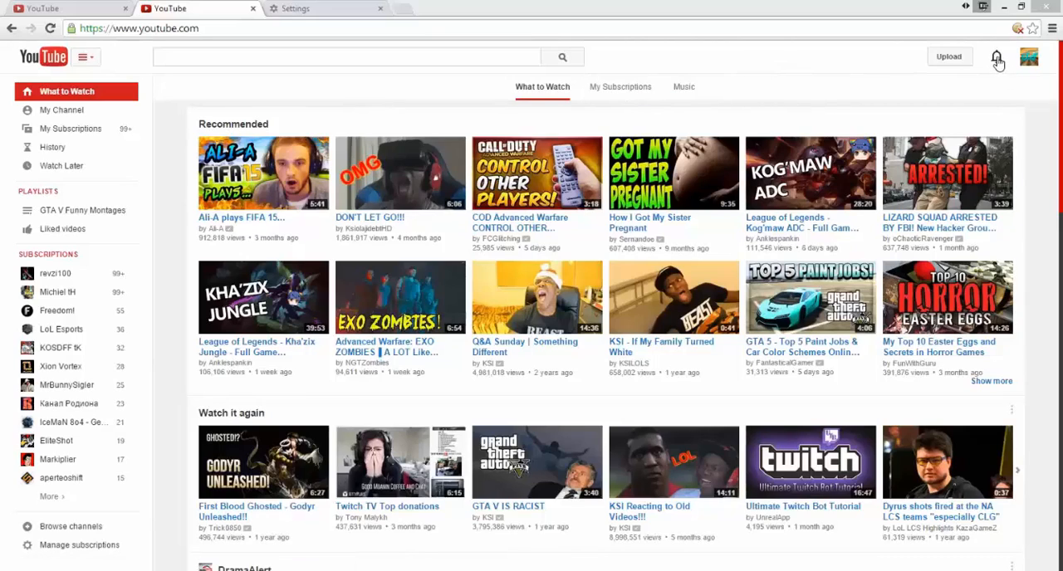
- After the notifications panel fails, view YouTube's cookies from the address-bar blocked-cookies icon
click(997, 56)
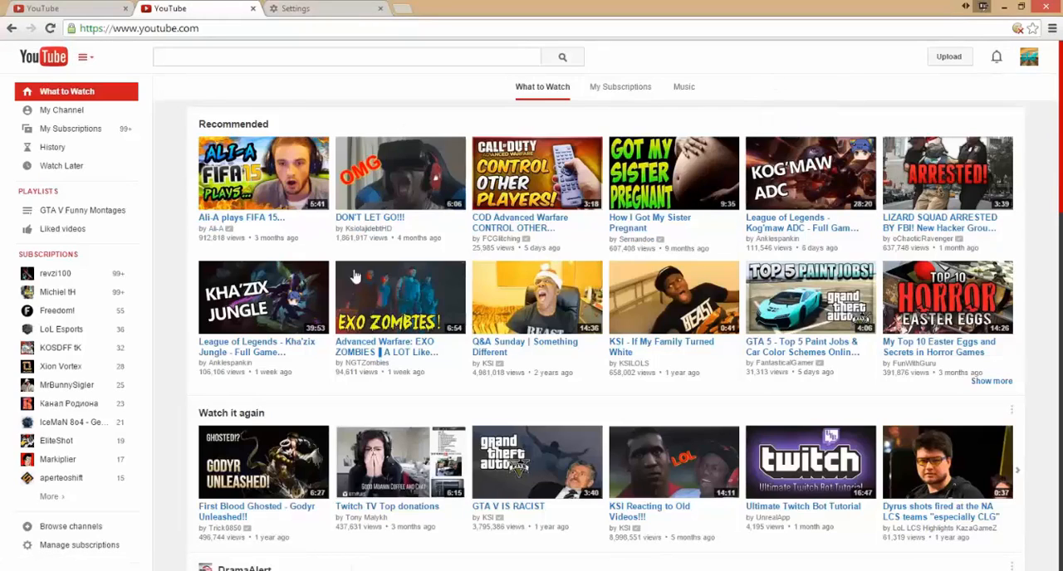
mouse_move(679, 454)
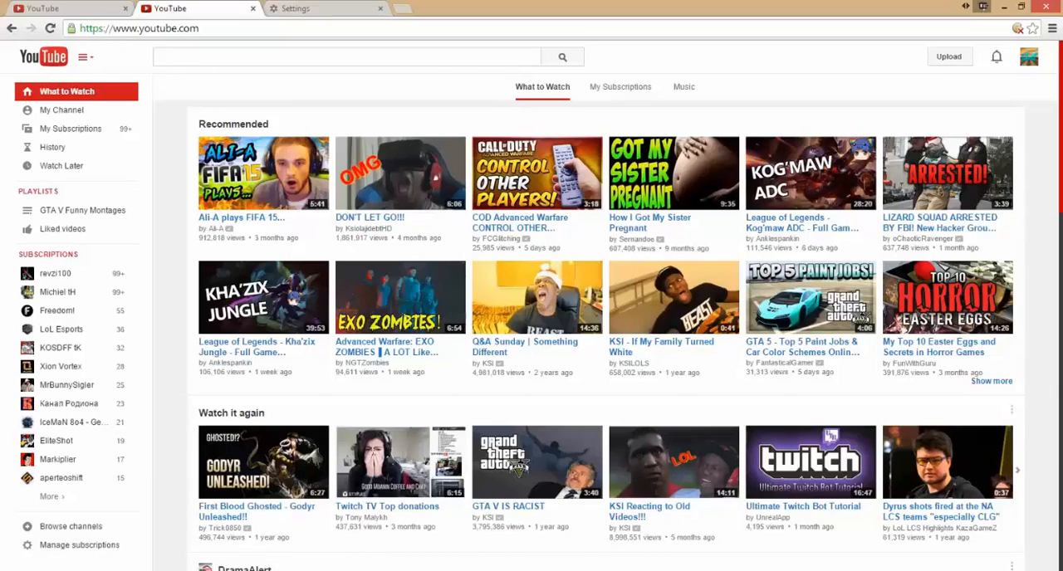
mouse_move(886, 118)
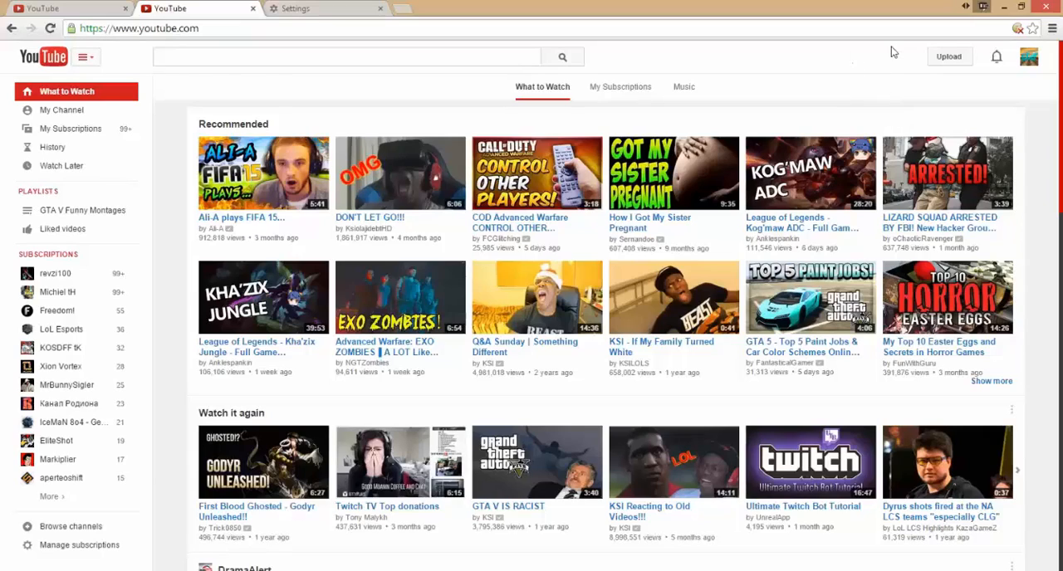
mouse_move(887, 66)
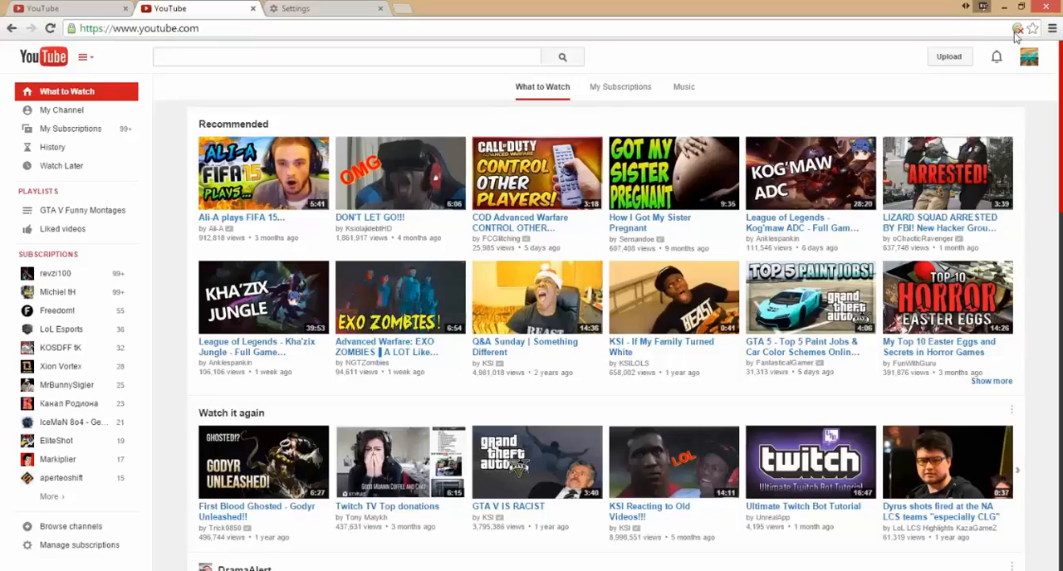
click(1017, 28)
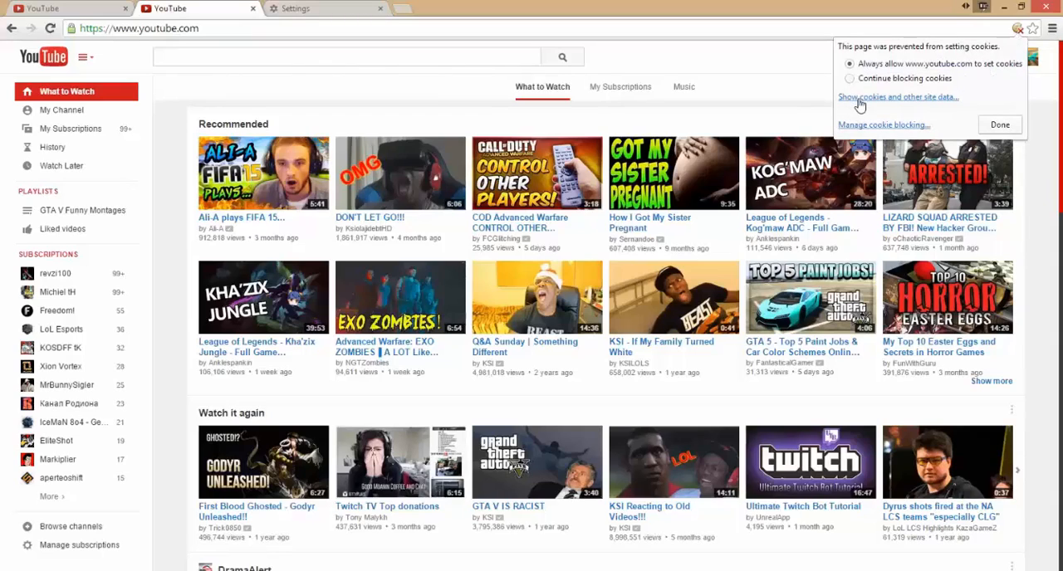
click(898, 97)
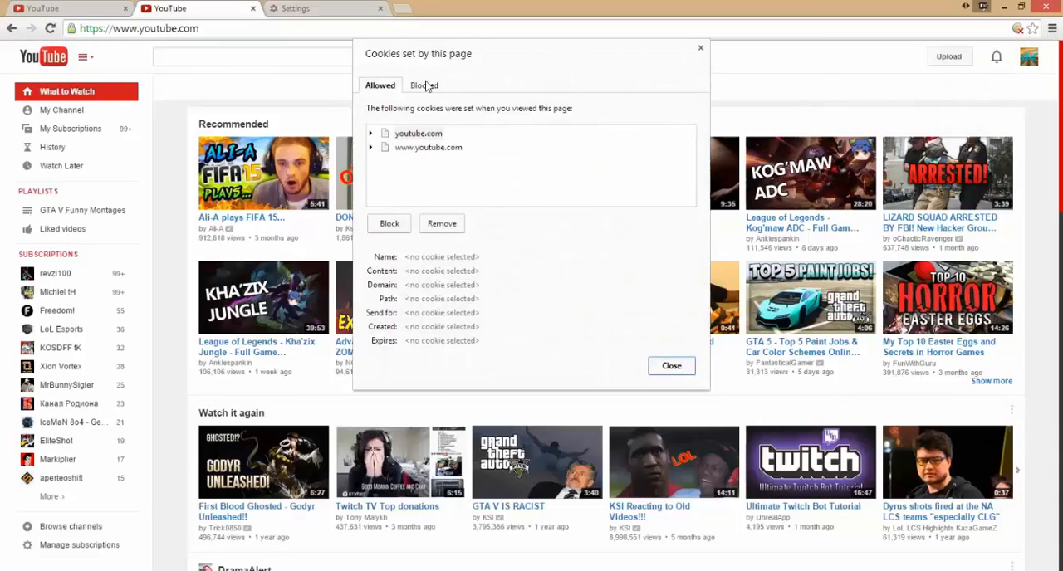
- Allow the blocked Google cookies for YouTube, close the dialog, and reload the page
click(423, 85)
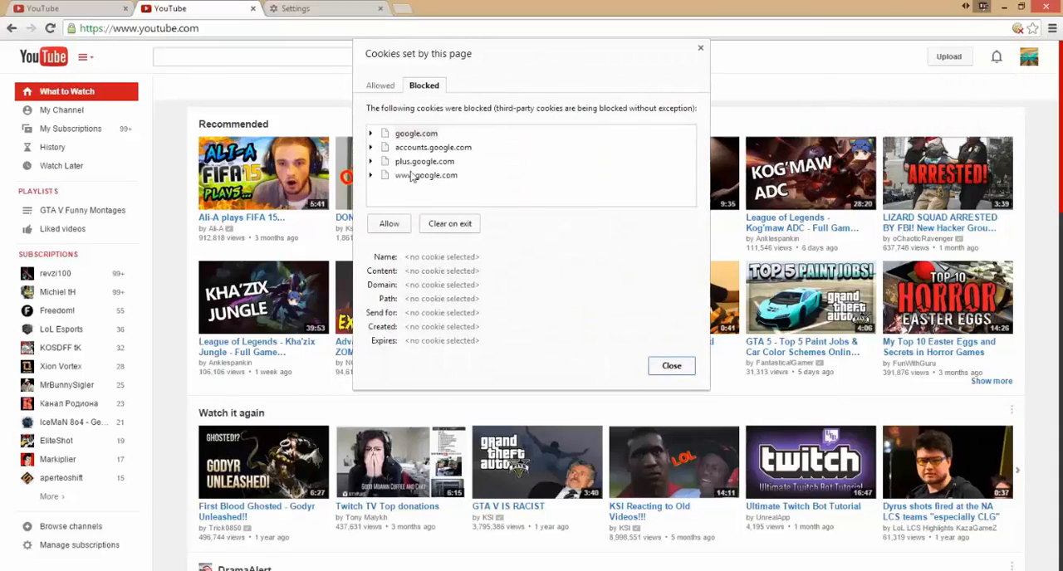
click(424, 161)
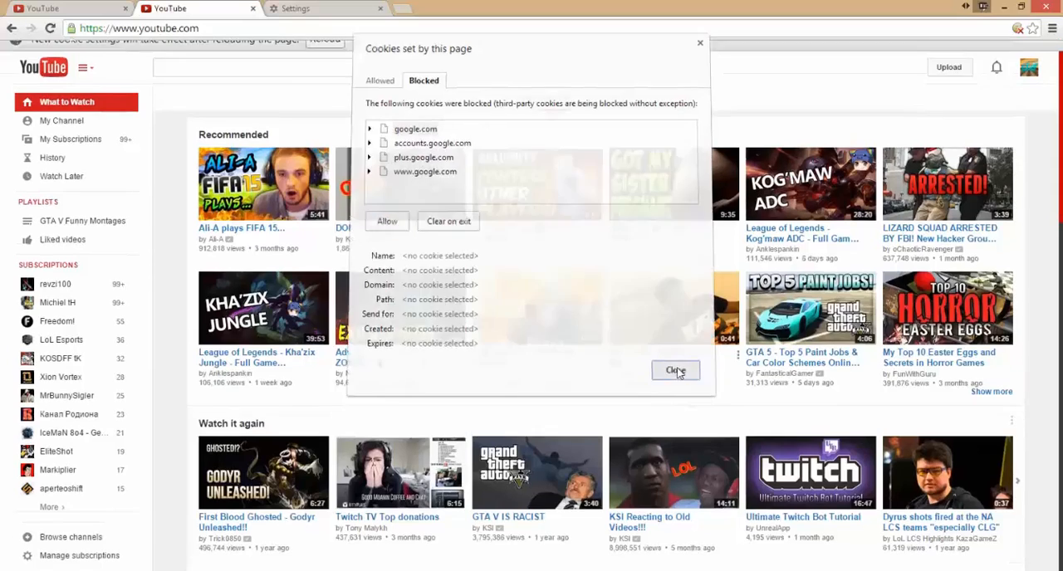
click(675, 370)
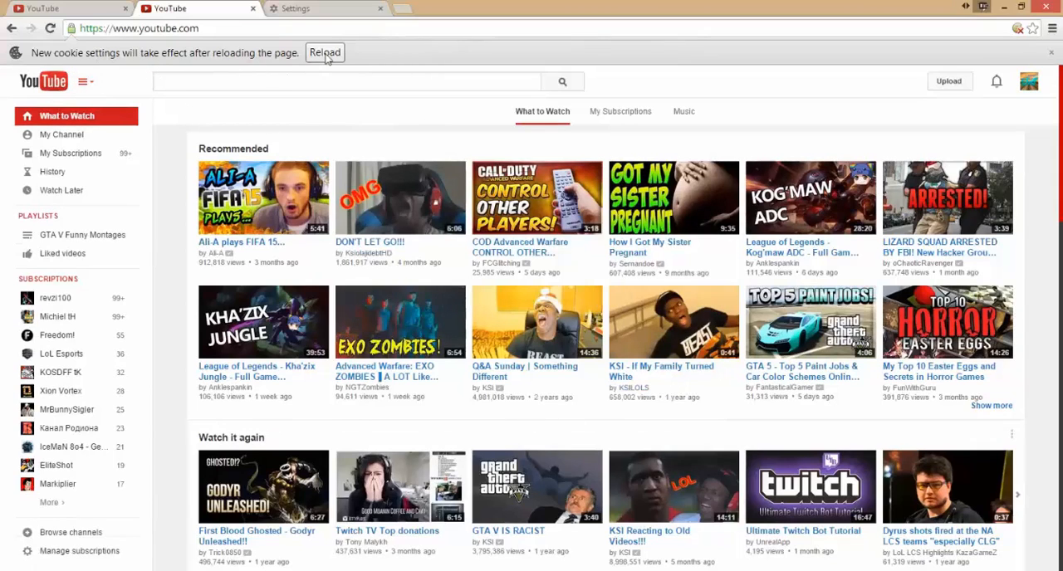
click(324, 52)
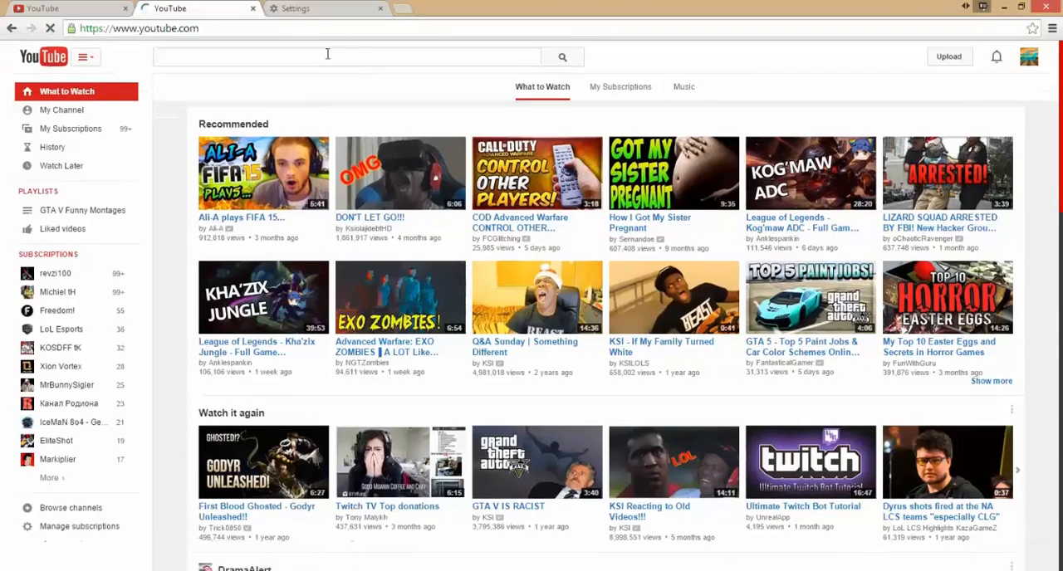
click(38, 29)
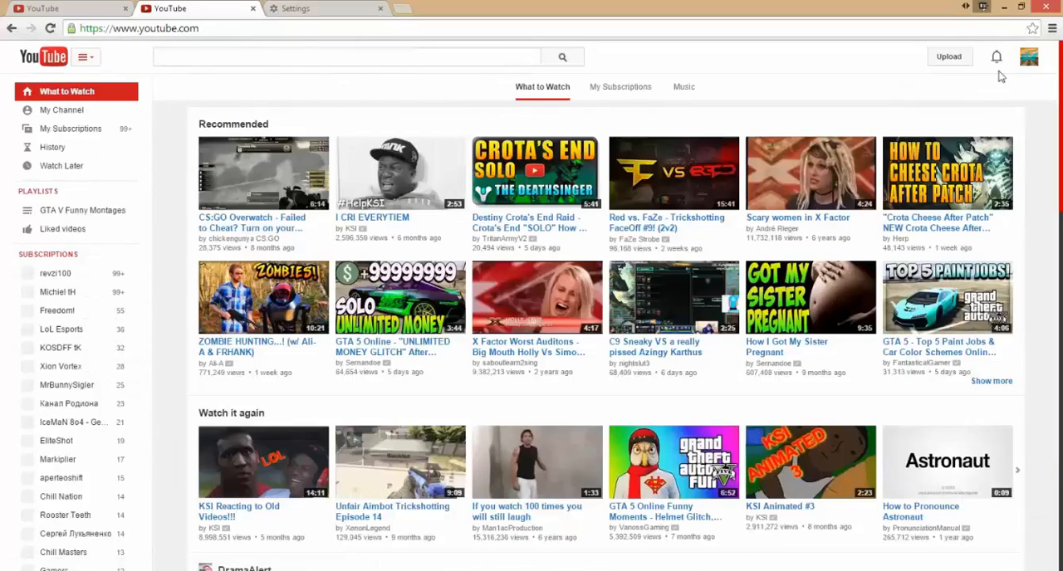
- Open the Google+ notifications panel from the YouTube header bell, now showing 'All caught up!'
click(996, 56)
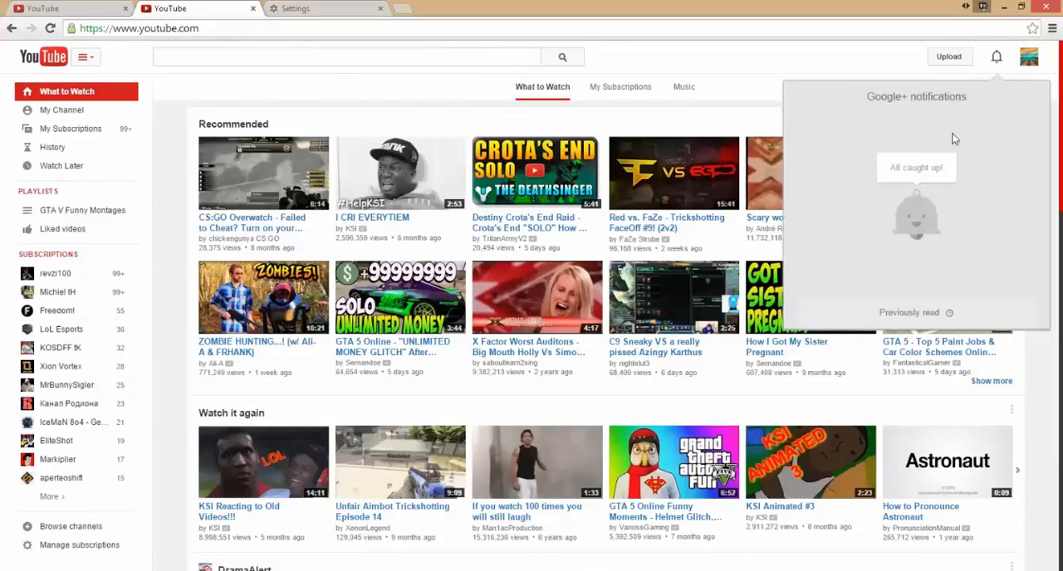
mouse_move(959, 224)
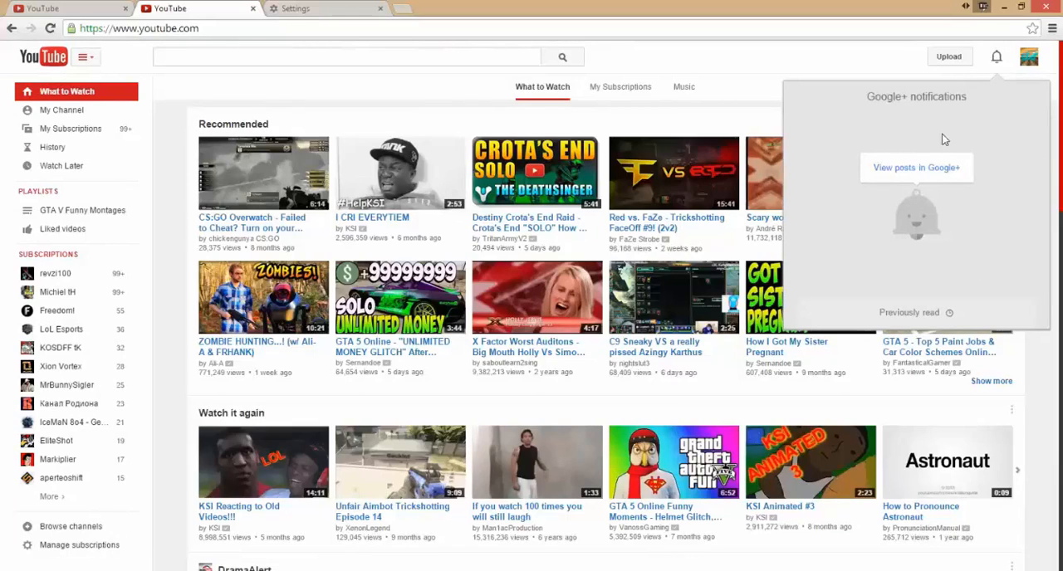
mouse_move(817, 123)
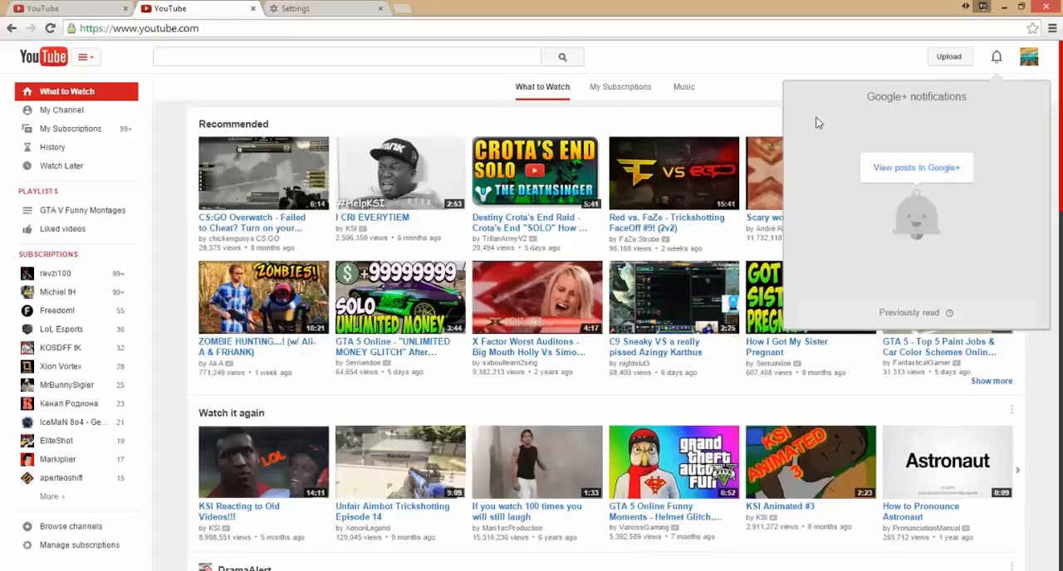
mouse_move(828, 140)
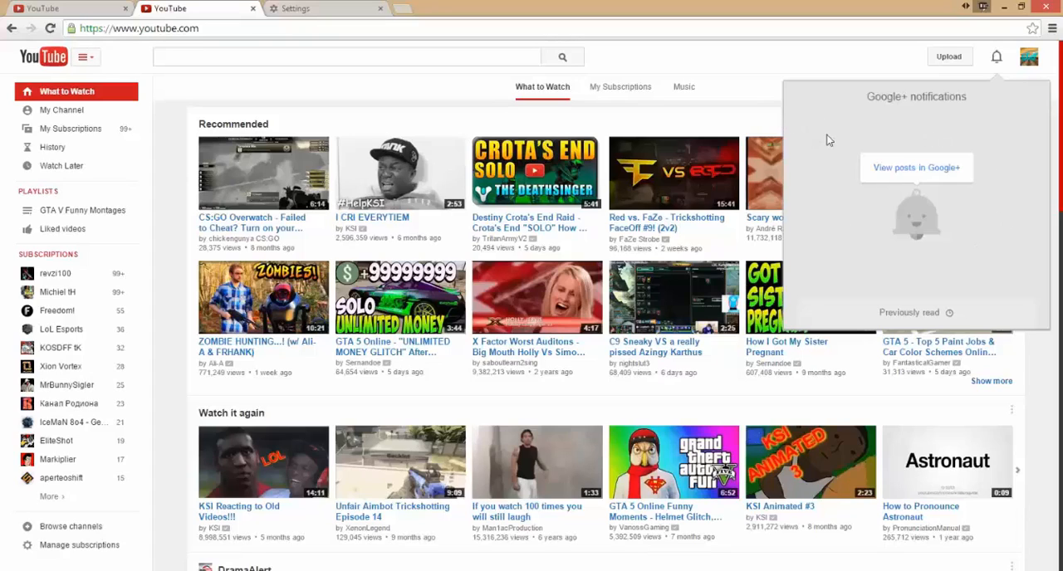
mouse_move(987, 102)
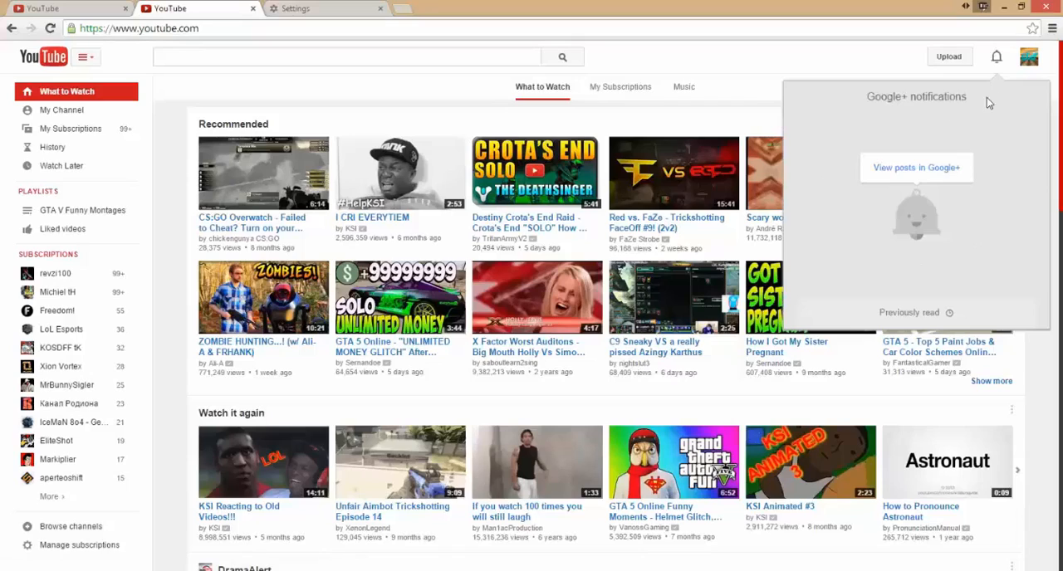
mouse_move(997, 233)
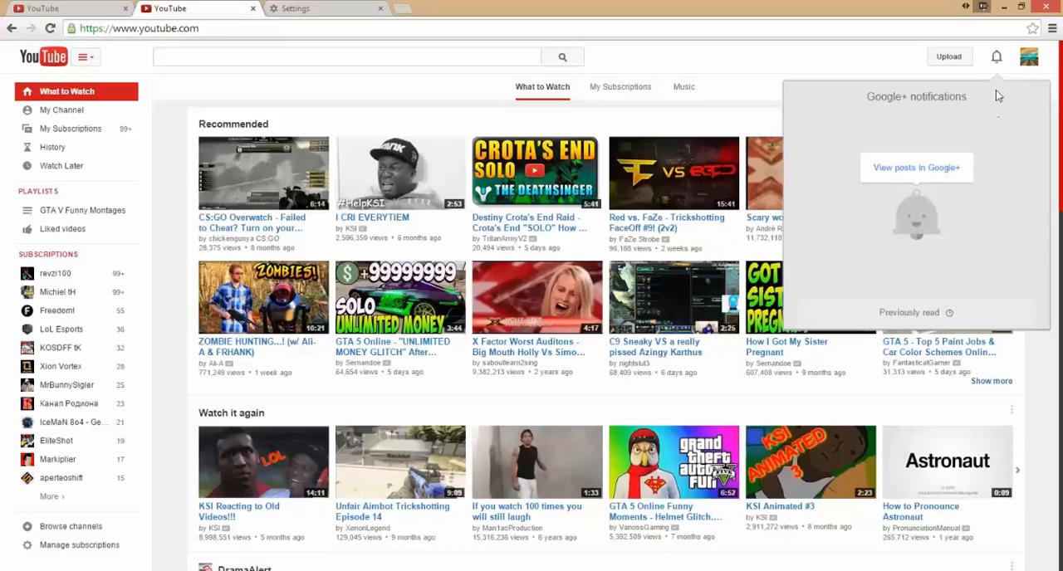
mouse_move(997, 74)
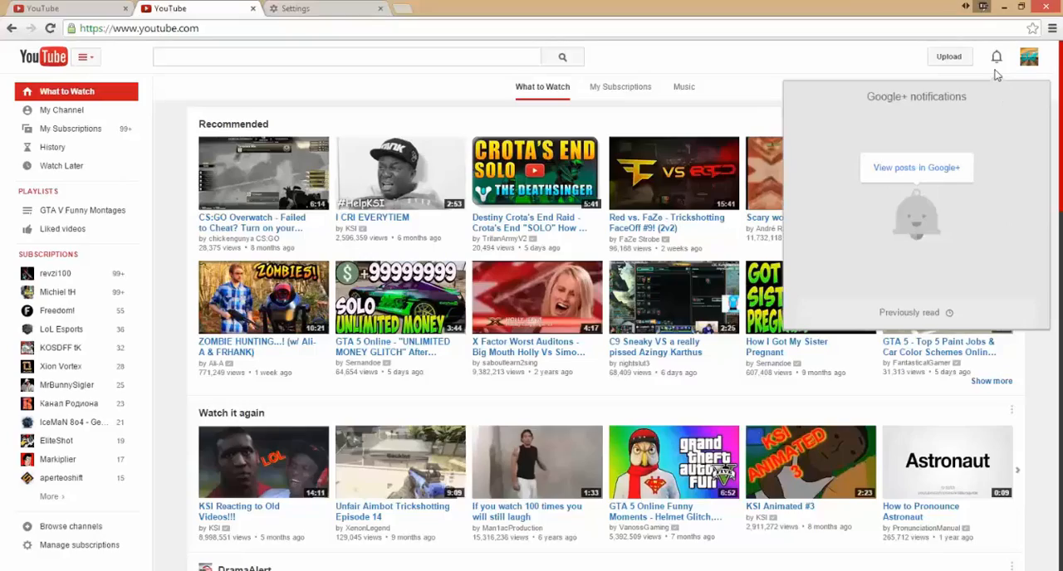
mouse_move(996, 62)
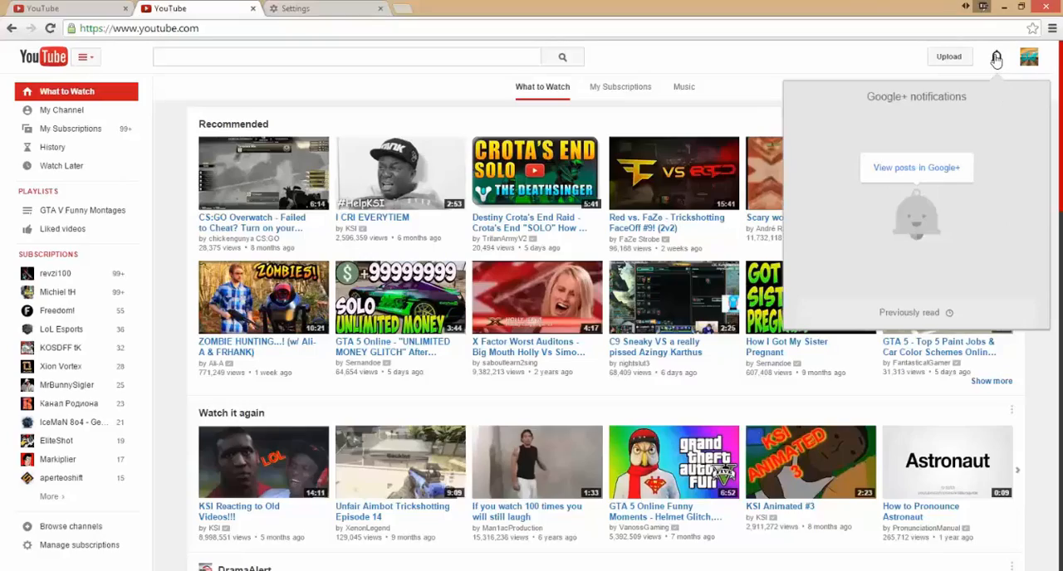